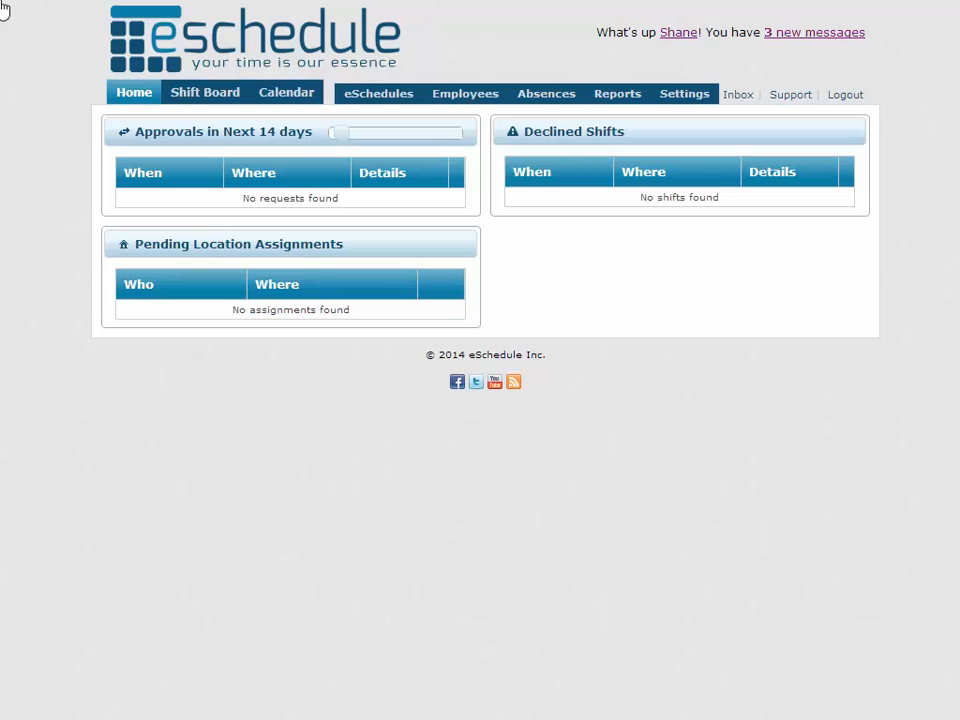
{"action": "mouse_move", "coordinate": [684, 93]}
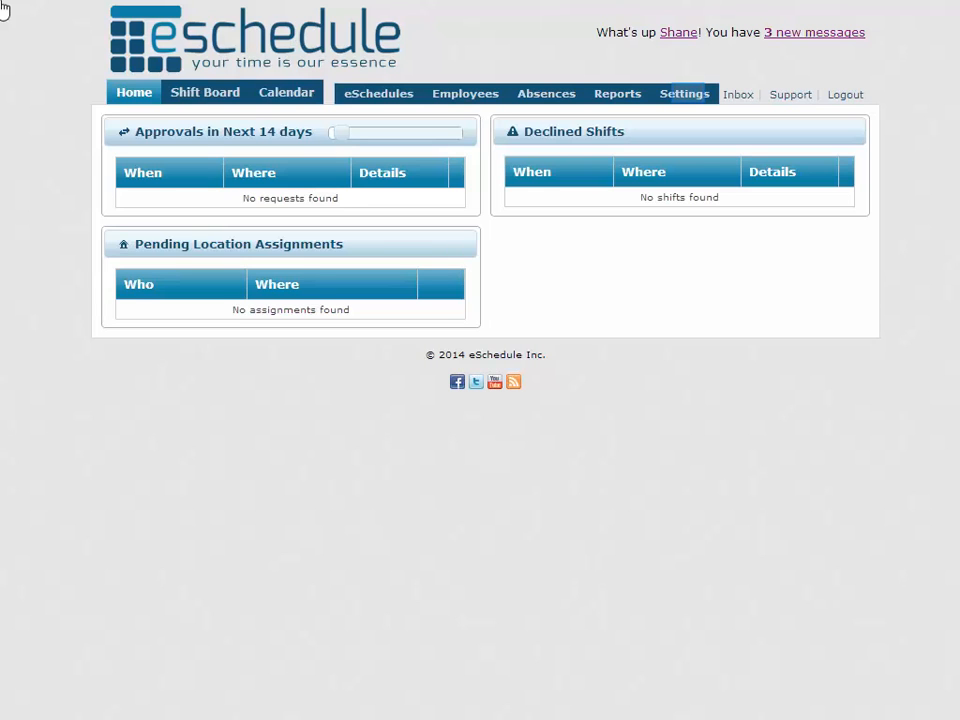
{"action": "mouse_move", "coordinate": [57, 12]}
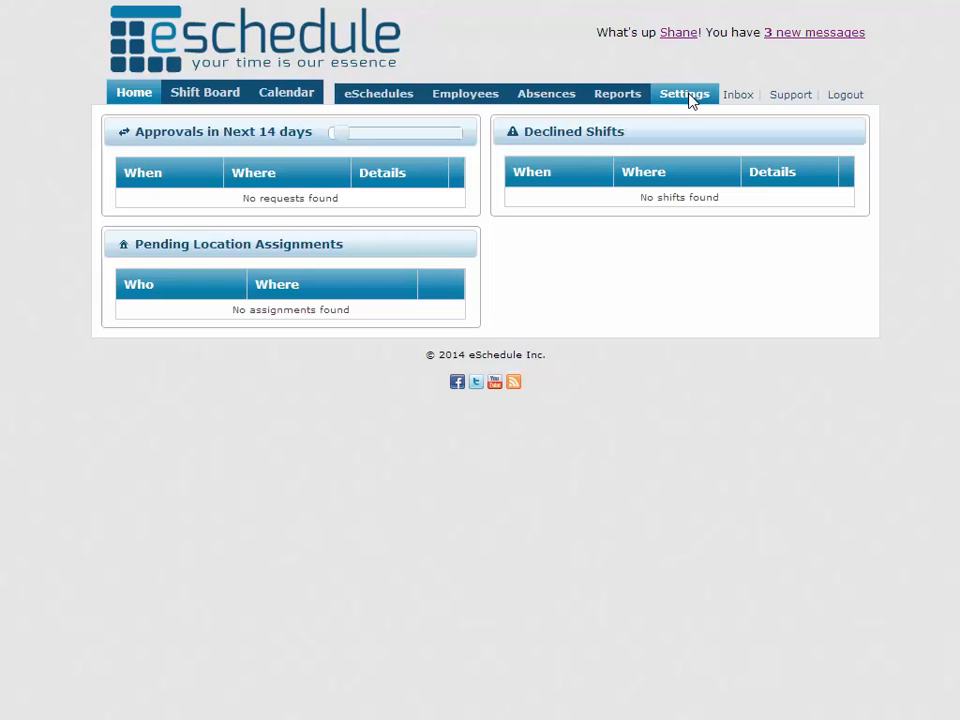
Filter the Templates settings to location 001 - Company to reveal the Back of House template.
{"action": "left_click", "coordinate": [684, 93]}
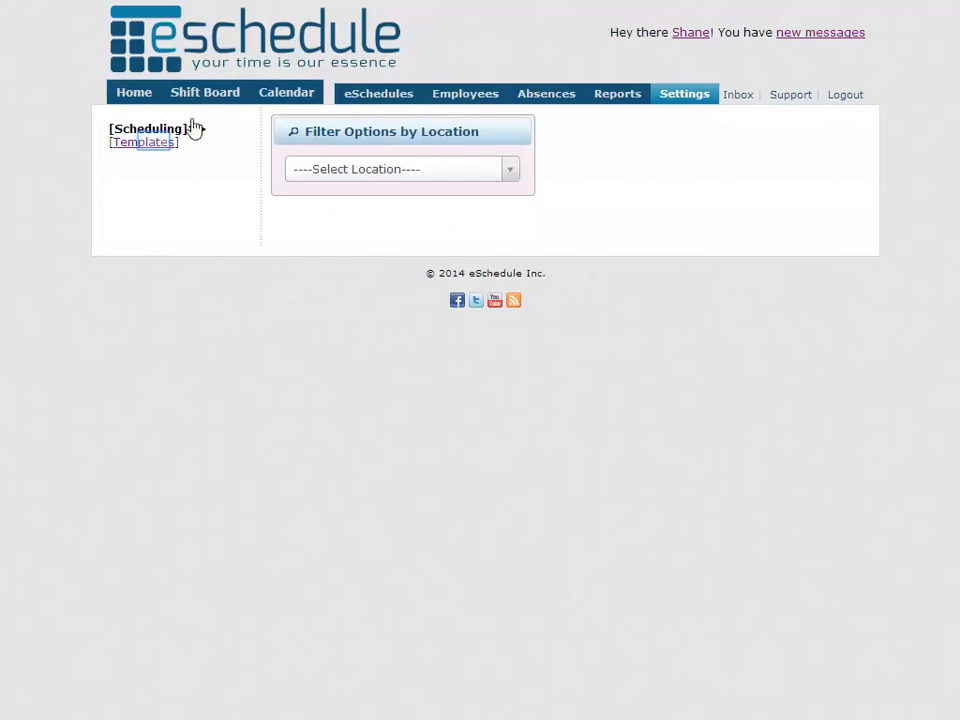
{"action": "left_click", "coordinate": [143, 141]}
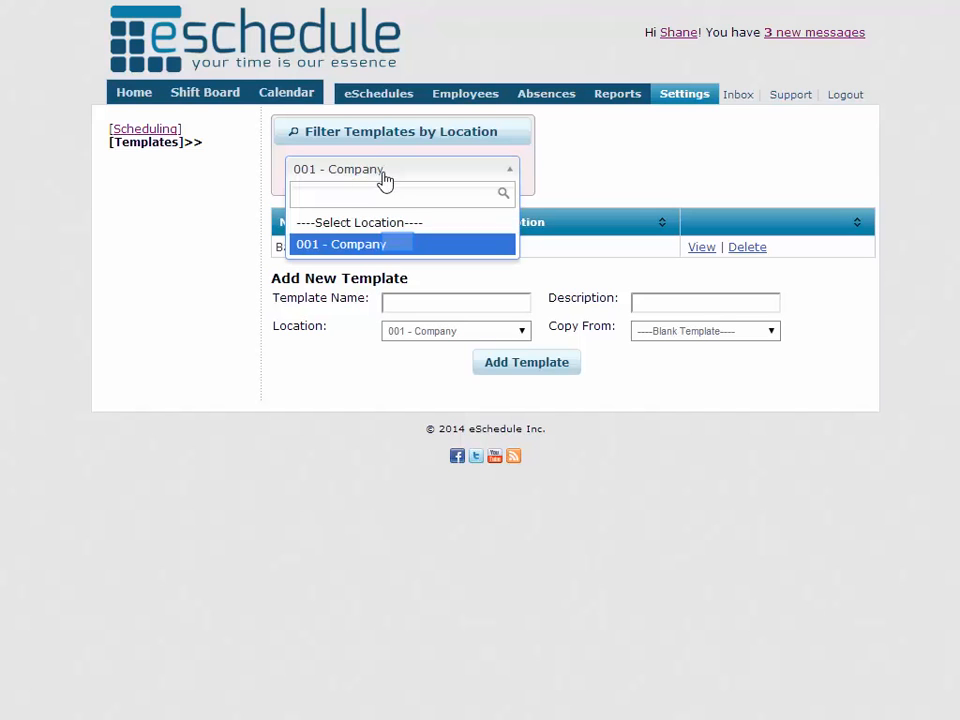
{"action": "left_click", "coordinate": [341, 244]}
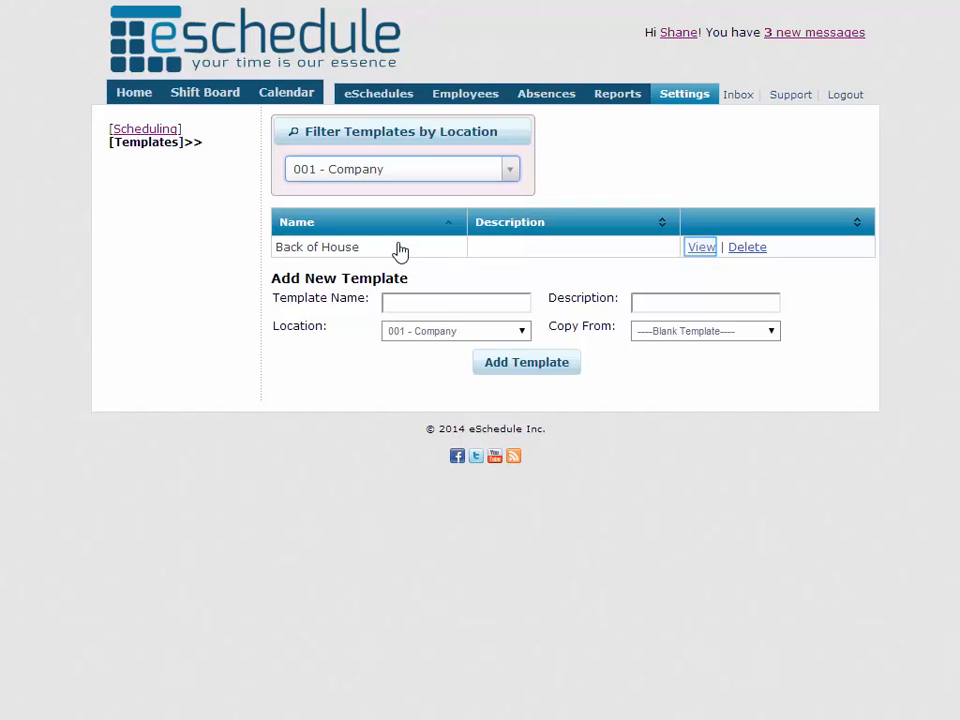
{"action": "mouse_move", "coordinate": [682, 252]}
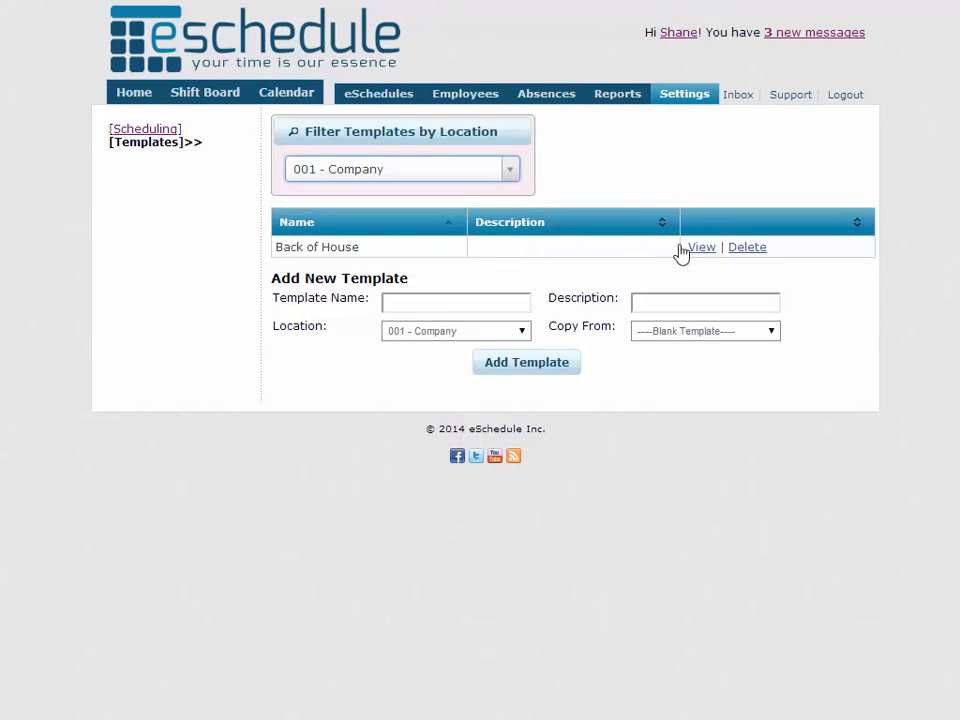
Open Back of House and review its Monday, Wednesday and Thursday shifts.
{"action": "left_click", "coordinate": [701, 247]}
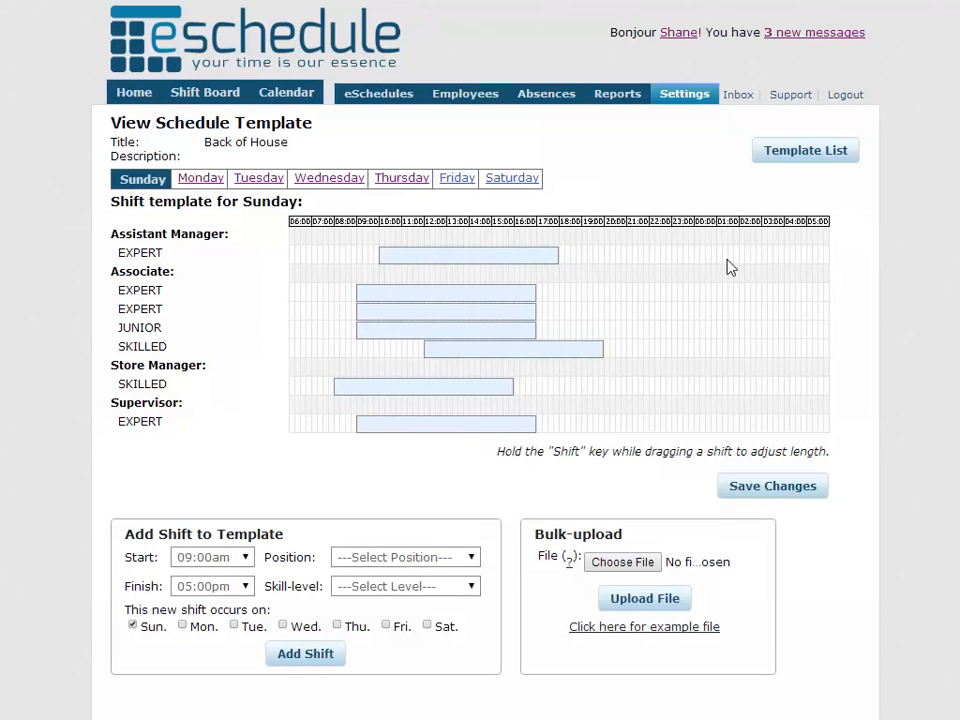
{"action": "mouse_move", "coordinate": [185, 217]}
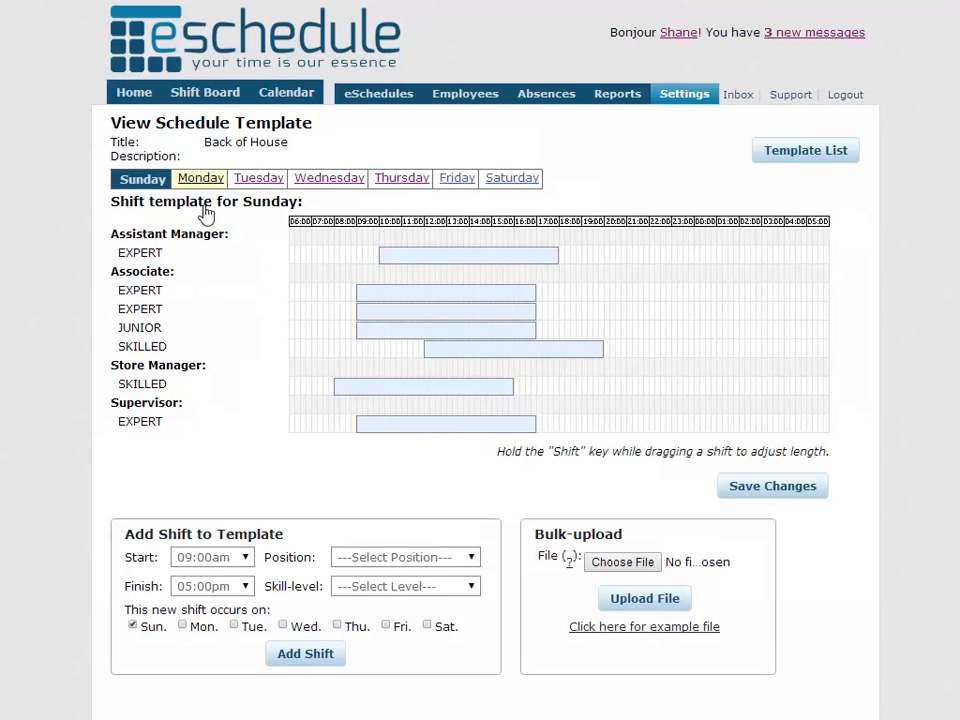
{"action": "left_click", "coordinate": [199, 178]}
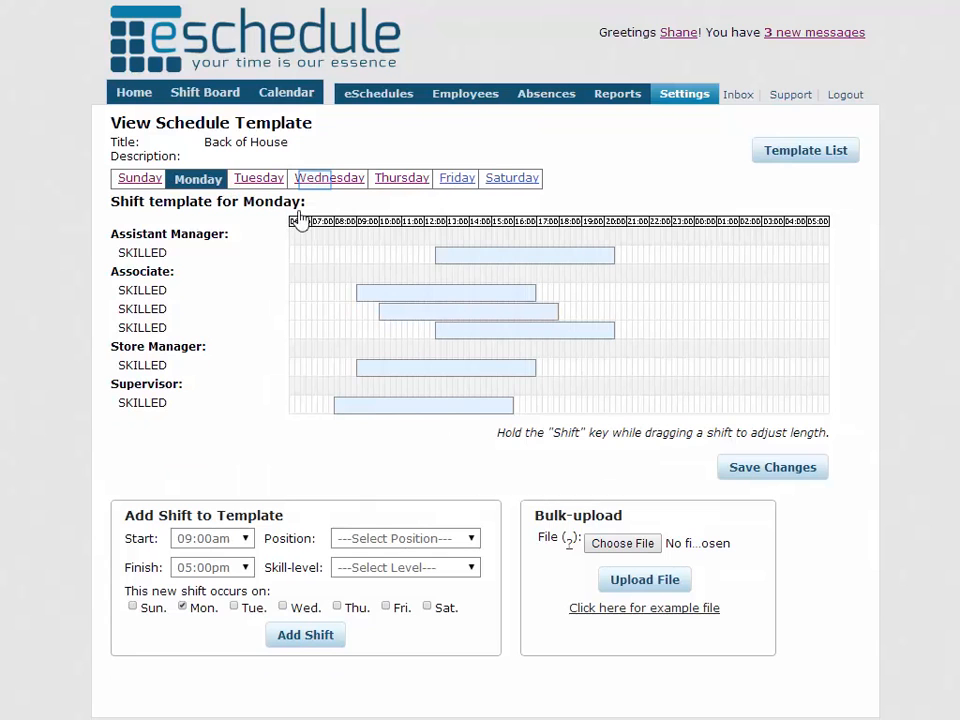
{"action": "left_click", "coordinate": [329, 178]}
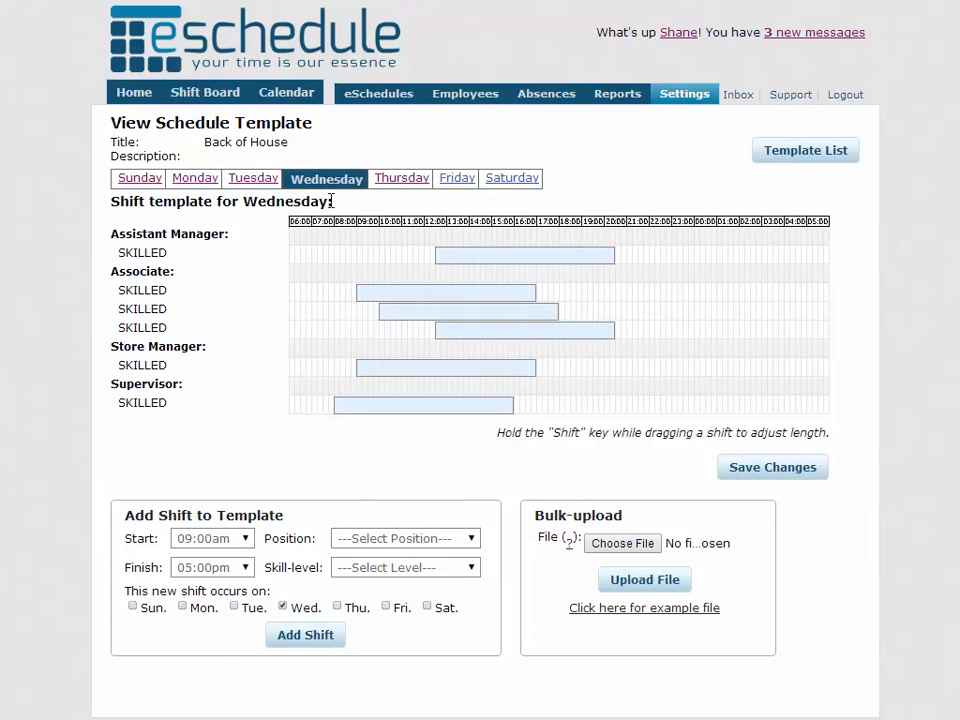
{"action": "left_click", "coordinate": [401, 178]}
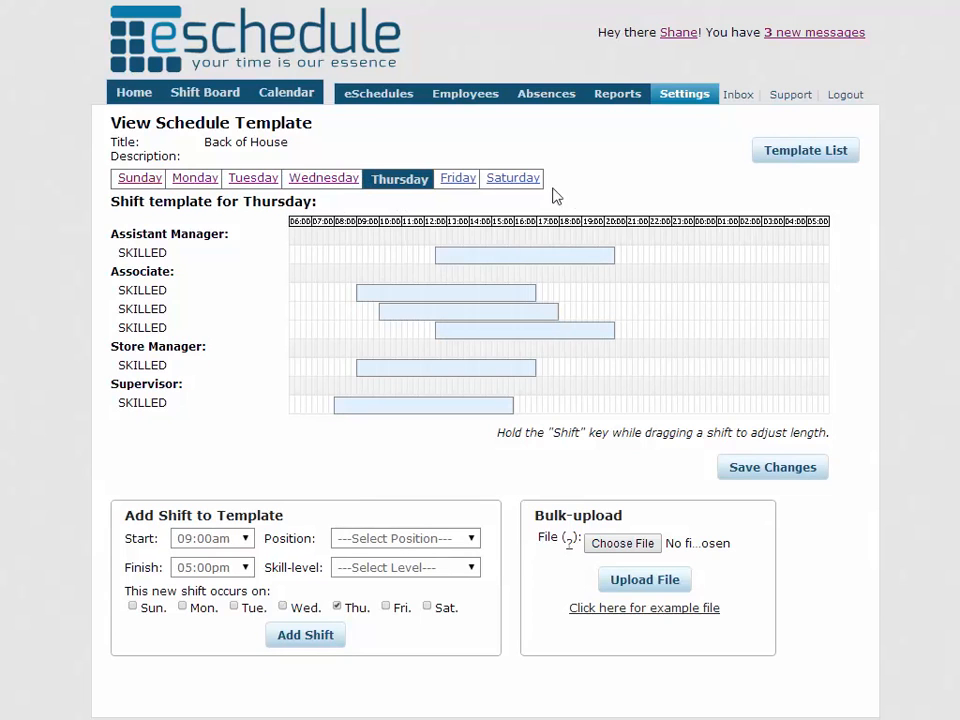
{"action": "mouse_move", "coordinate": [626, 243]}
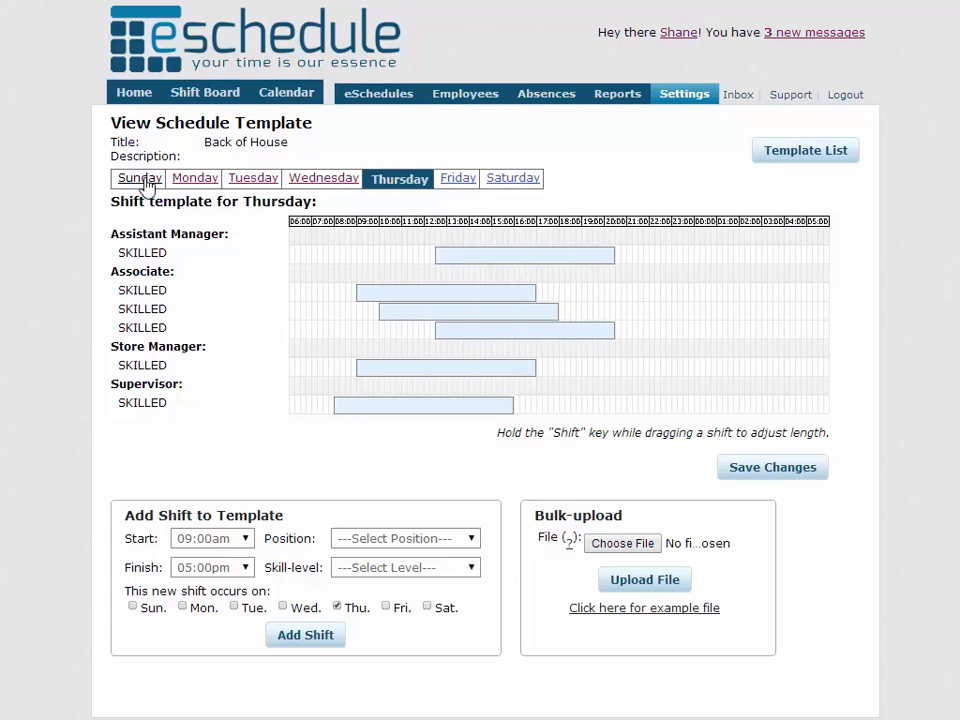
Adjust the Sunday Assistant Manager shift's skill level and timing, then return to the template list.
{"action": "left_click", "coordinate": [138, 178]}
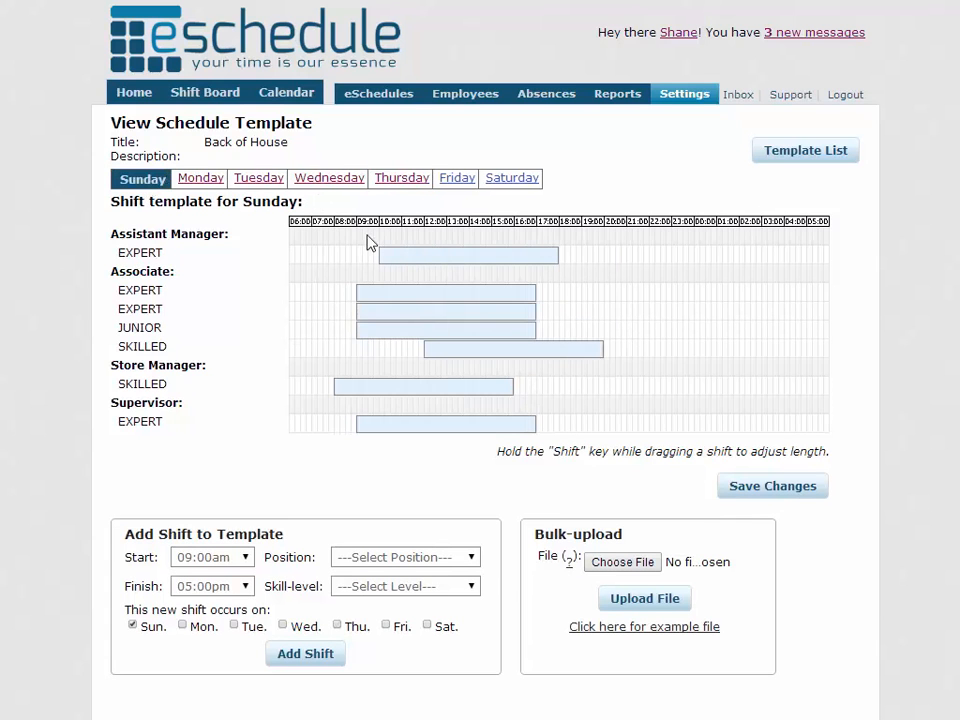
{"action": "mouse_move", "coordinate": [400, 255]}
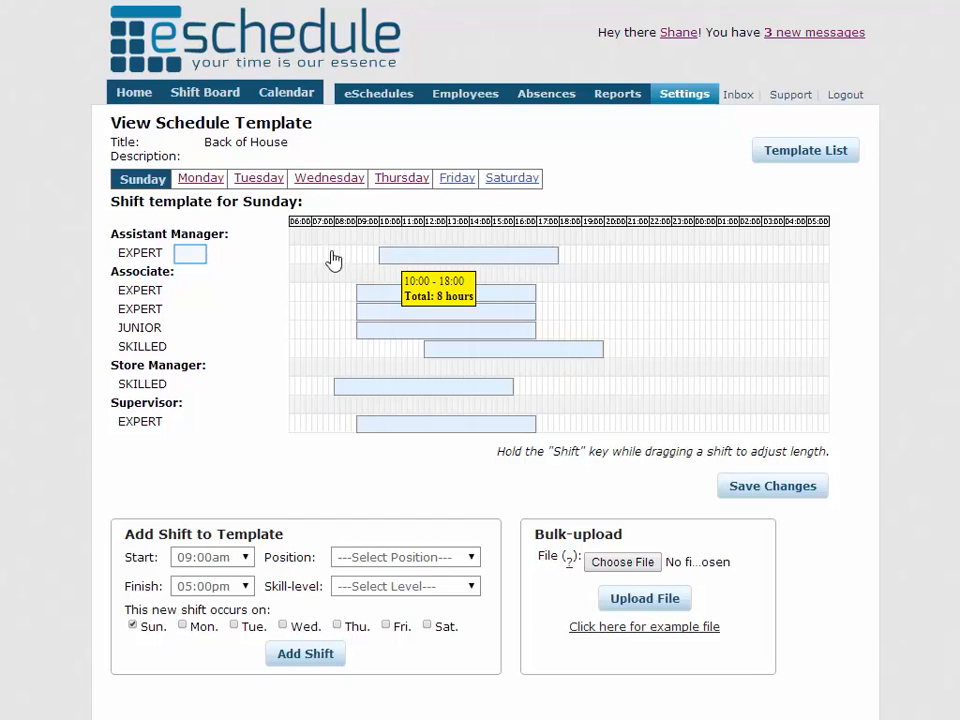
{"action": "left_click", "coordinate": [189, 253]}
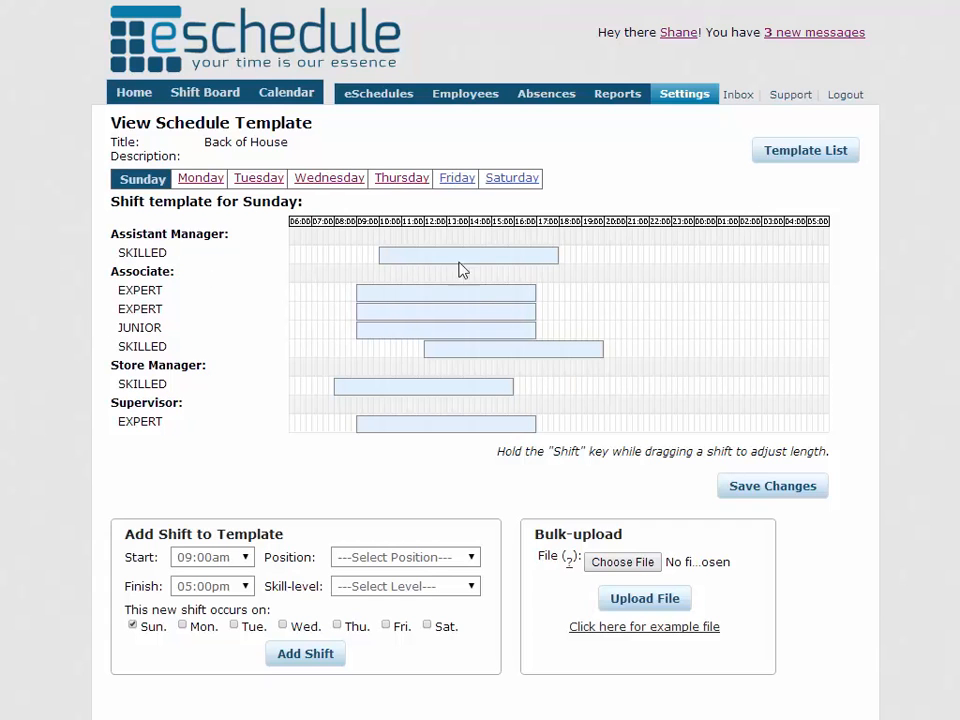
{"action": "left_click_drag", "start_coordinate": [467, 256], "coordinate": [597, 256]}
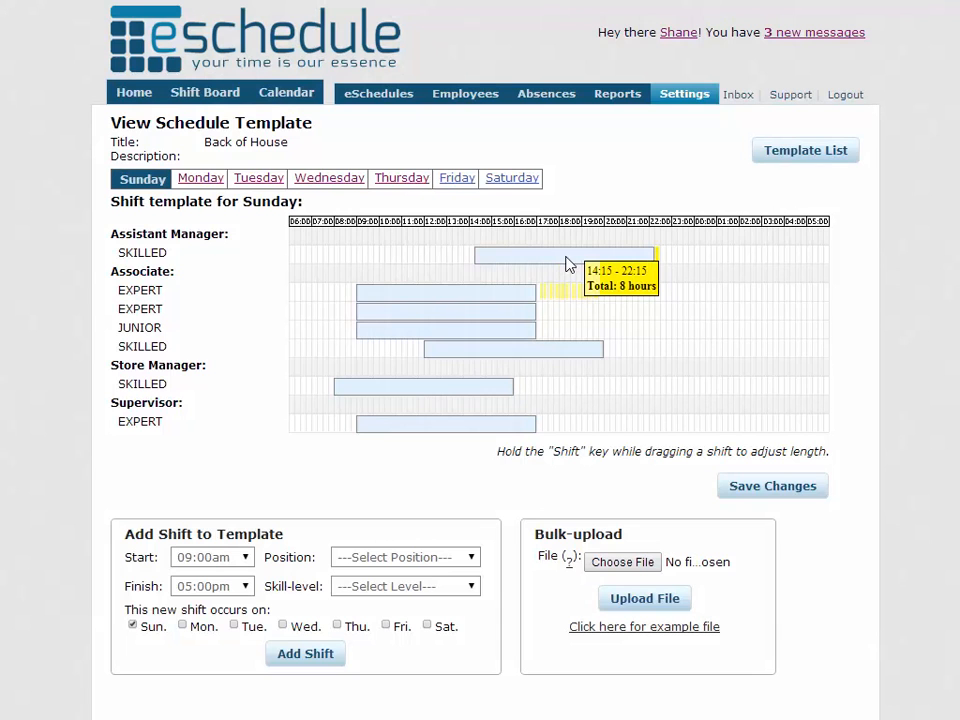
{"action": "mouse_move", "coordinate": [562, 256]}
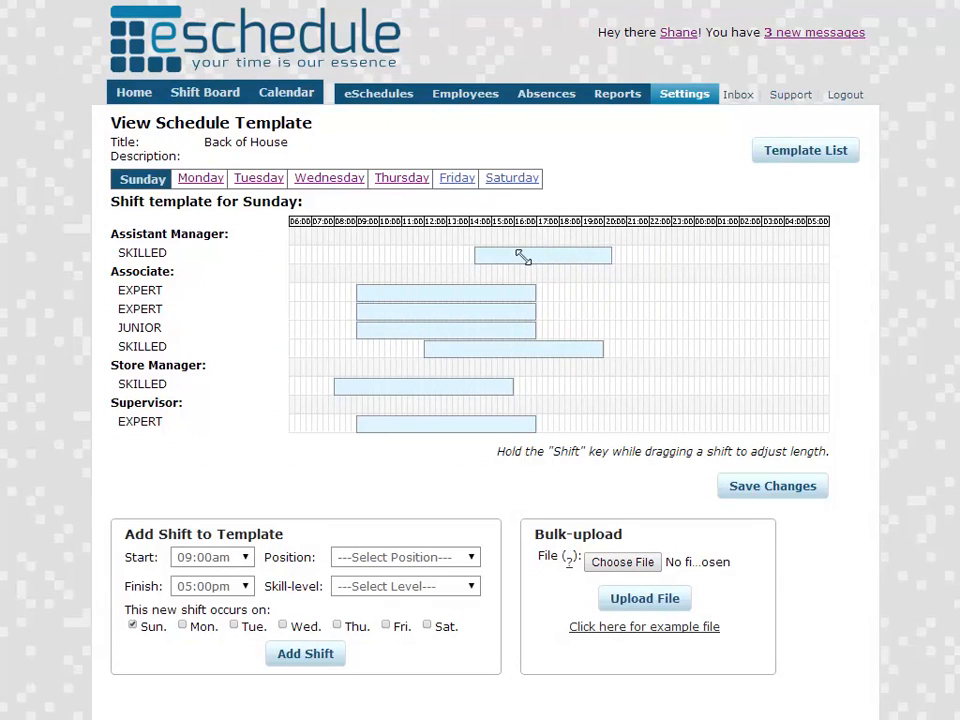
{"action": "left_click_drag", "start_coordinate": [612, 255], "coordinate": [693, 255]}
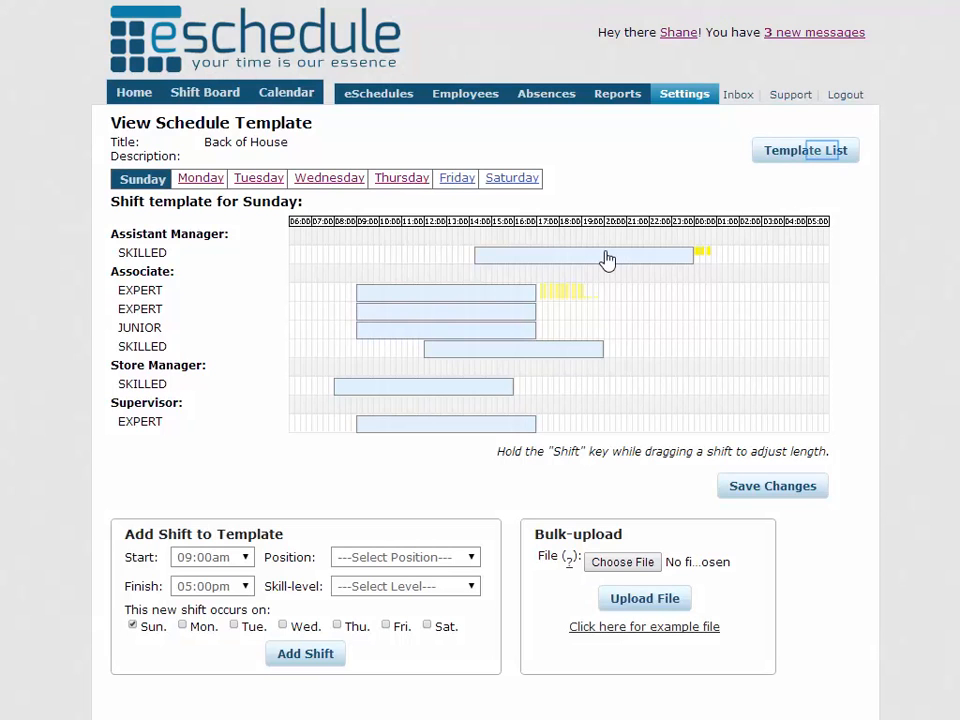
{"action": "mouse_move", "coordinate": [634, 259]}
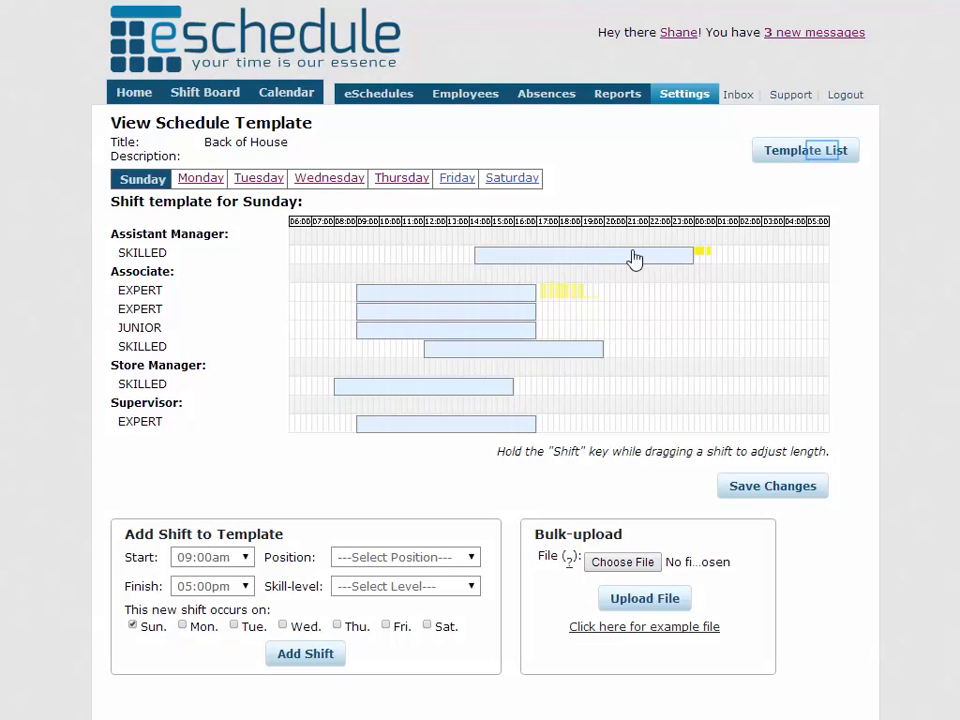
{"action": "left_click", "coordinate": [805, 150]}
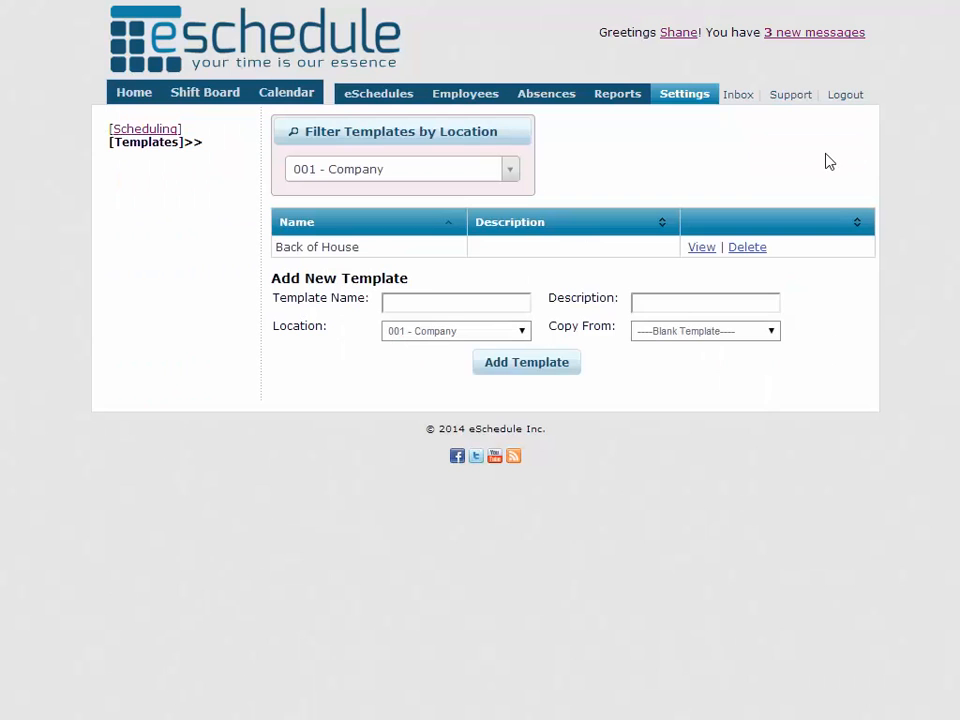
Add a 'Front of House' template for location 001 - Company and open it.
{"action": "left_click", "coordinate": [455, 302]}
{"action": "type", "text": "Front of House"}
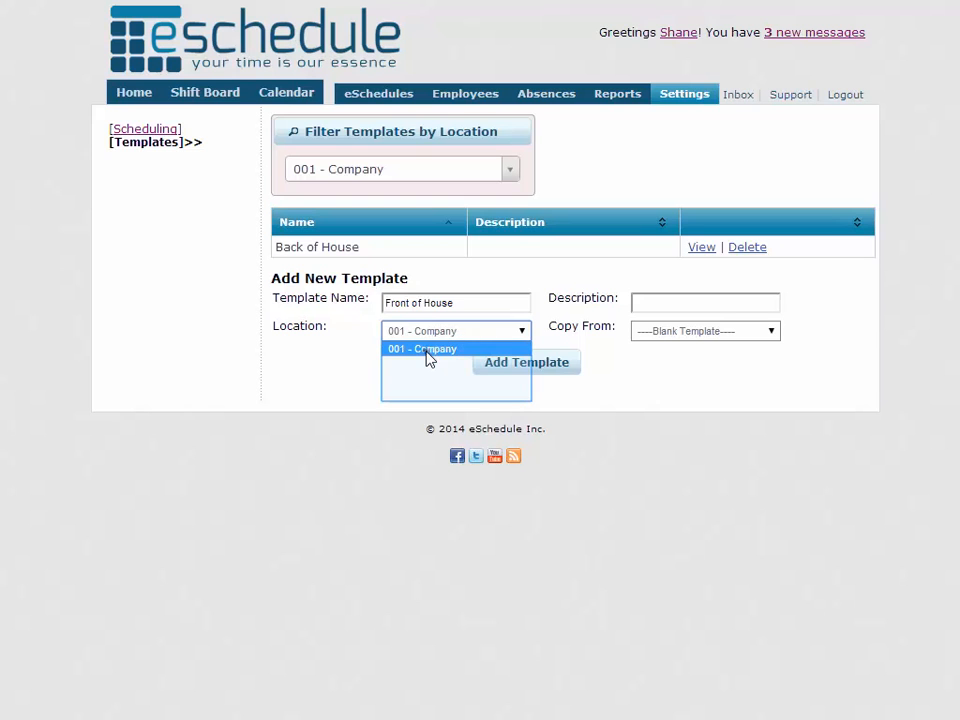
{"action": "left_click", "coordinate": [421, 348]}
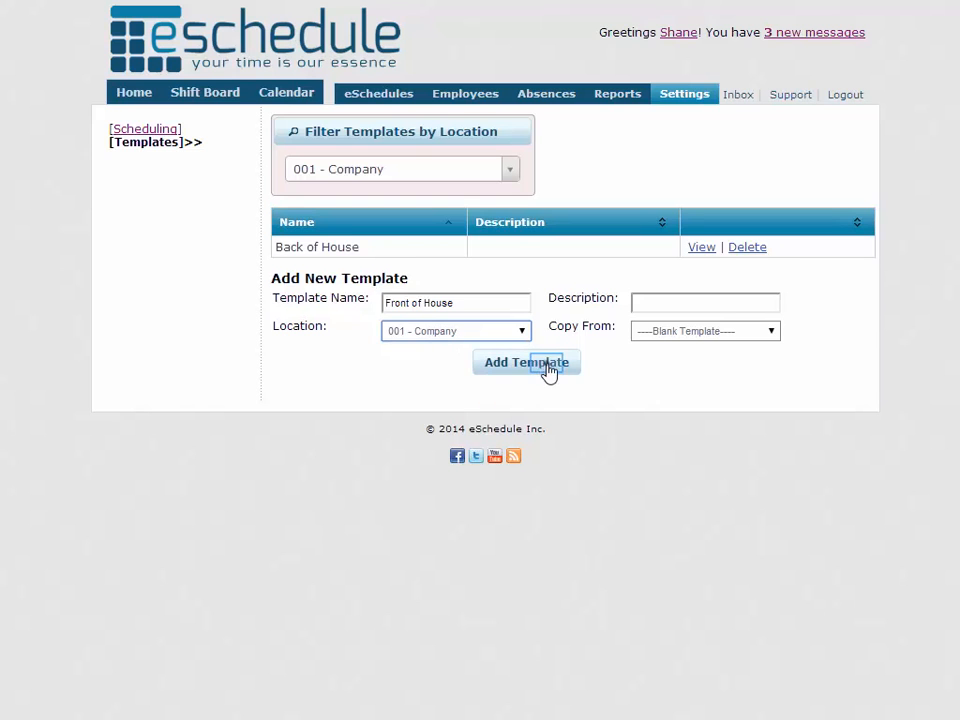
{"action": "left_click", "coordinate": [526, 362]}
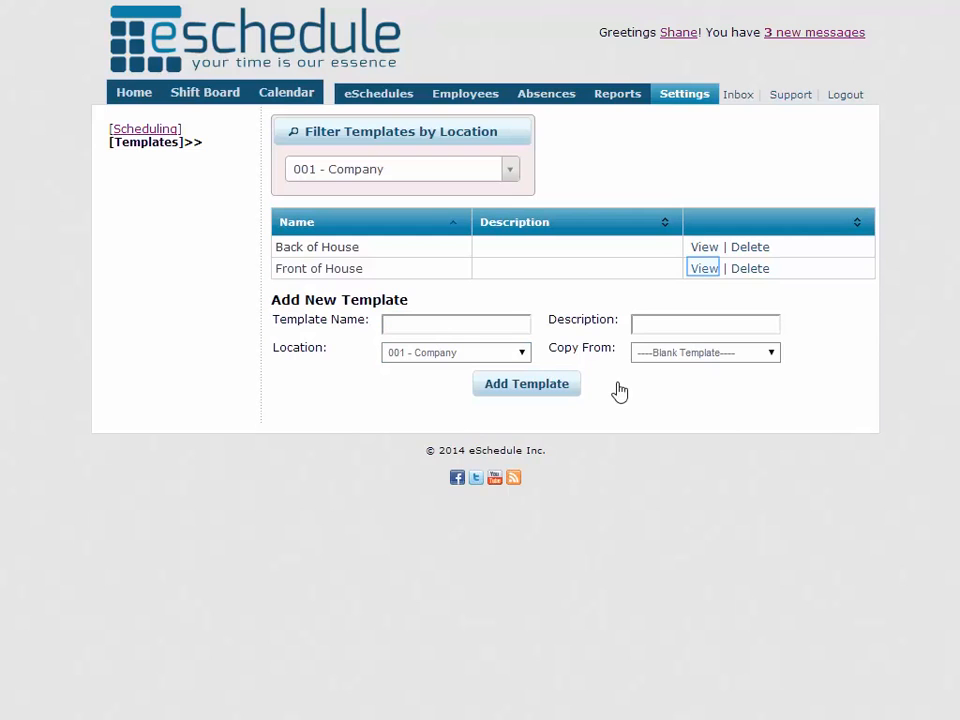
{"action": "mouse_move", "coordinate": [672, 374]}
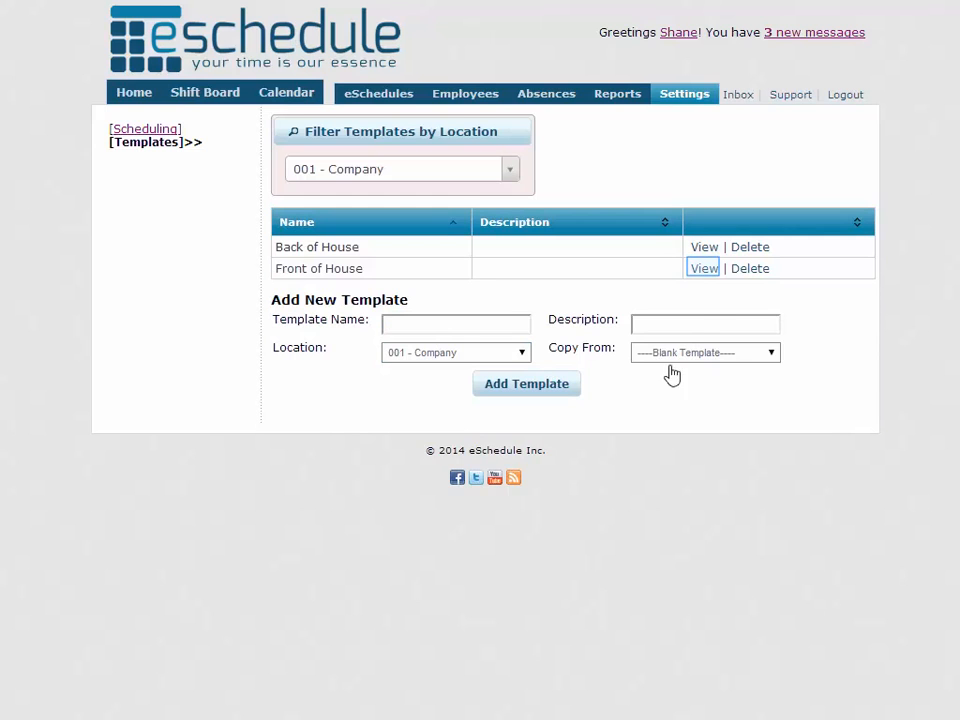
{"action": "left_click", "coordinate": [702, 268]}
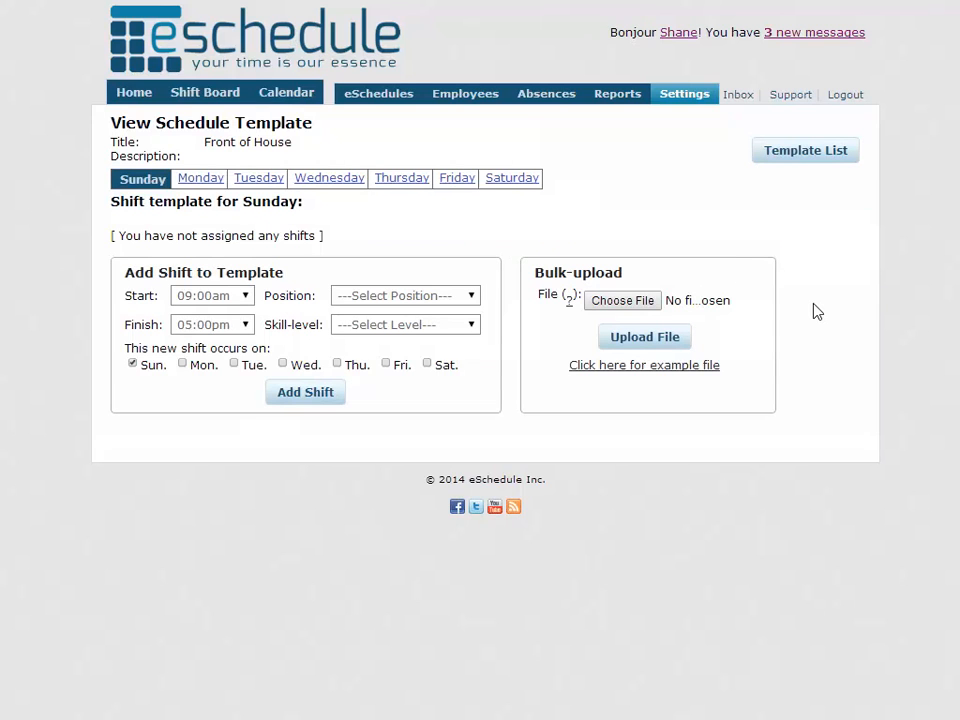
{"action": "mouse_move", "coordinate": [600, 310]}
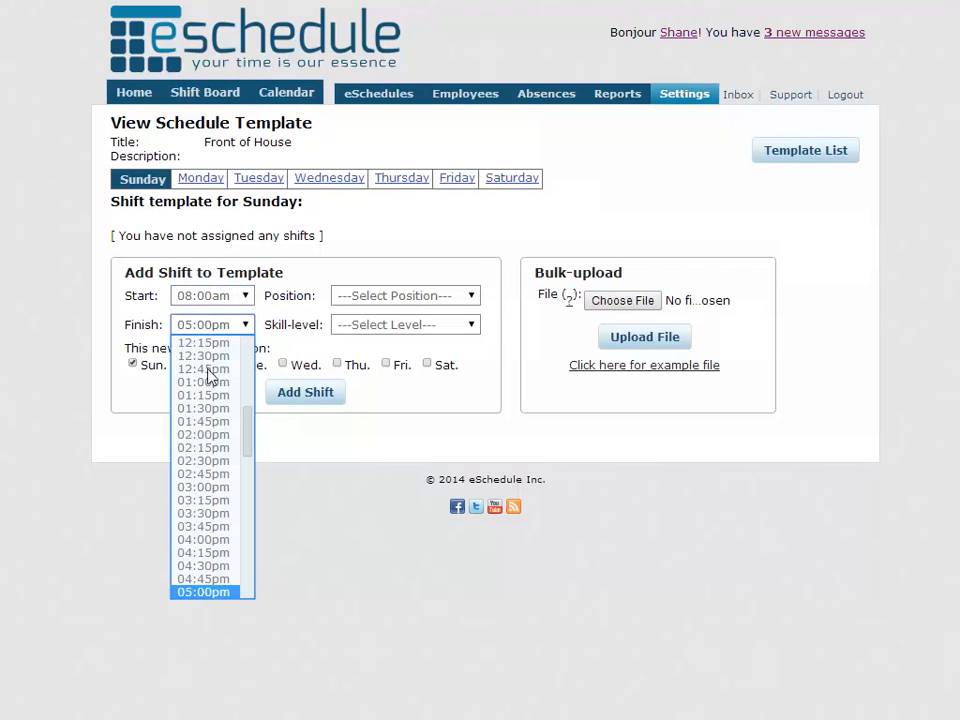
Fill in a Sunday shift: 08:00am–04:00pm, Associate position, Skilled (4-7) level.
{"action": "left_click", "coordinate": [203, 539]}
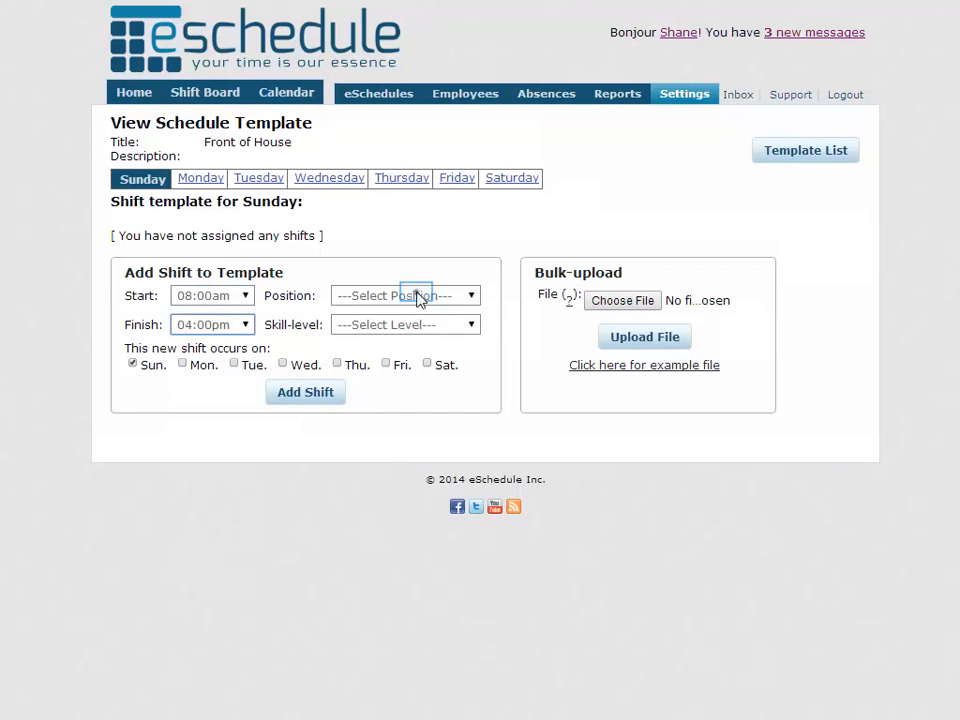
{"action": "left_click", "coordinate": [405, 295]}
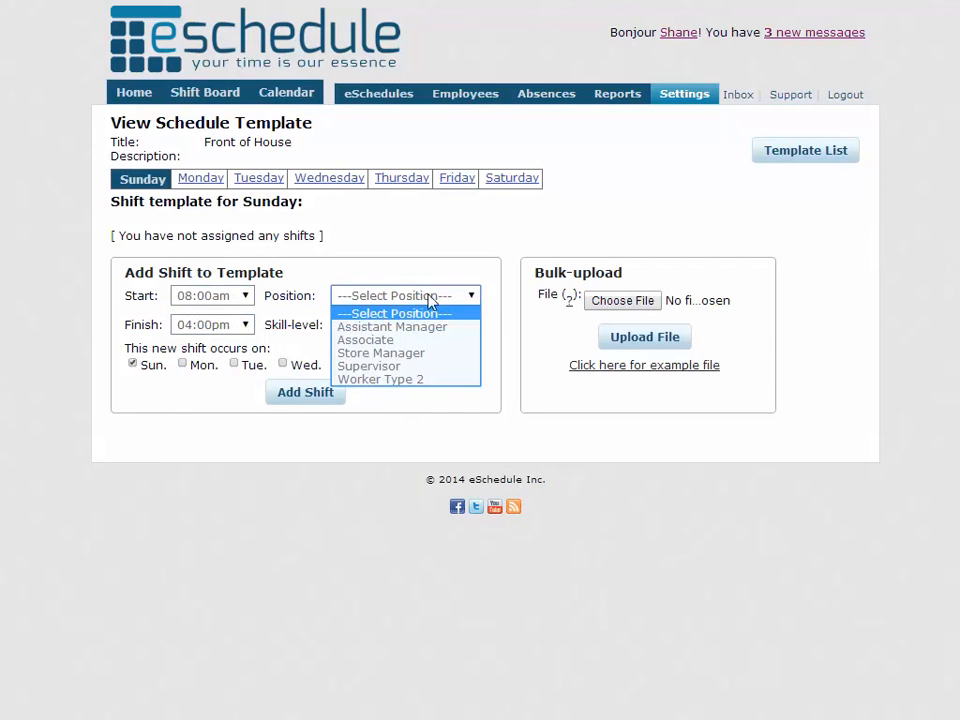
{"action": "left_click", "coordinate": [365, 339]}
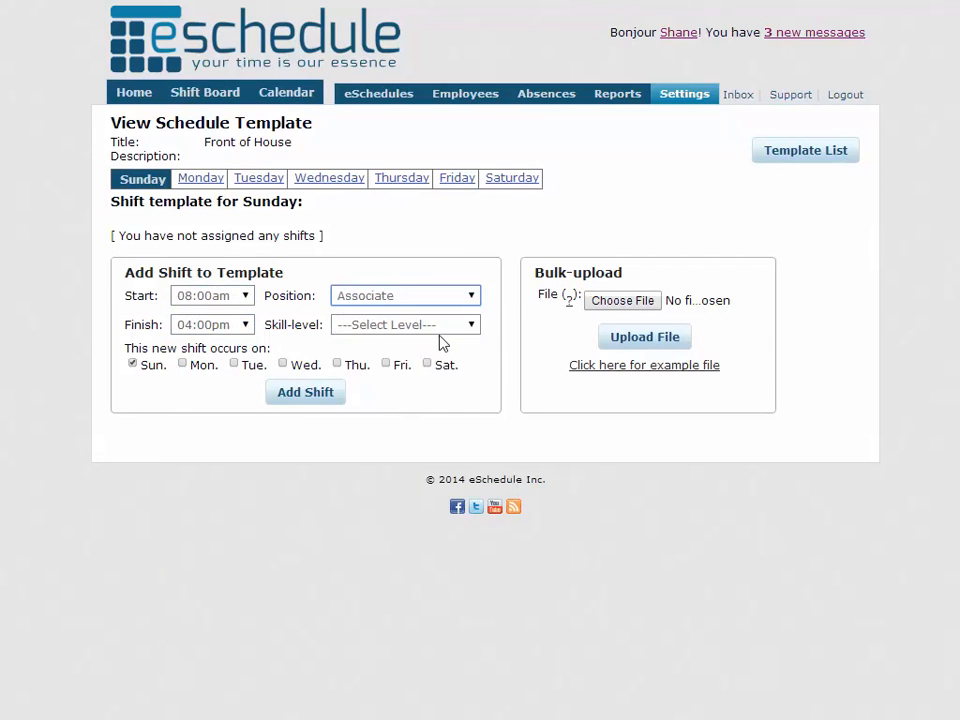
{"action": "left_click", "coordinate": [405, 324]}
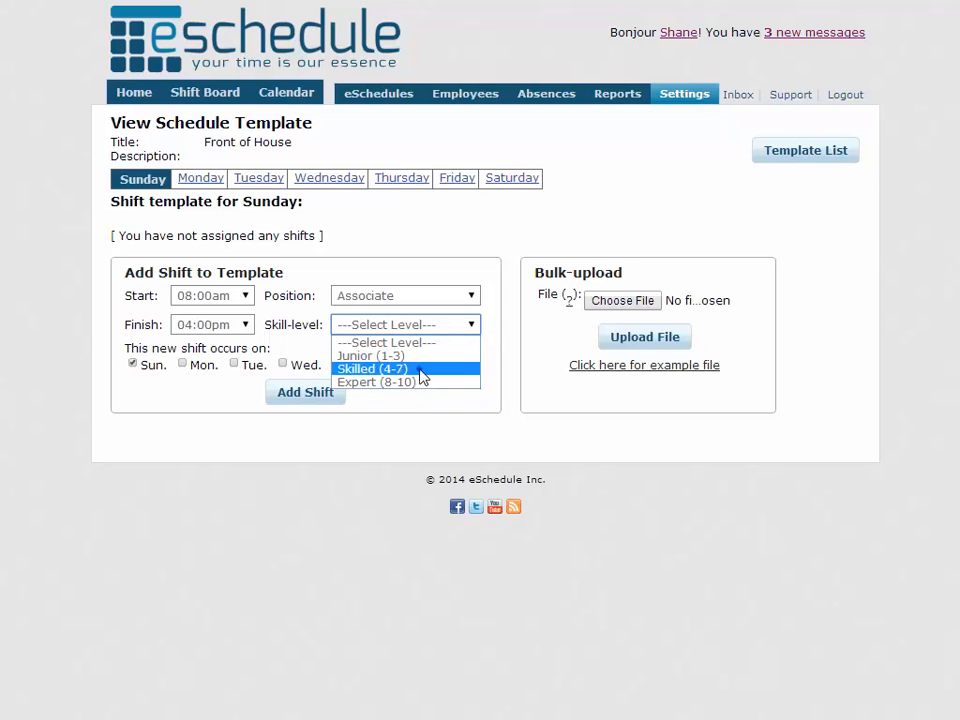
{"action": "left_click", "coordinate": [371, 368]}
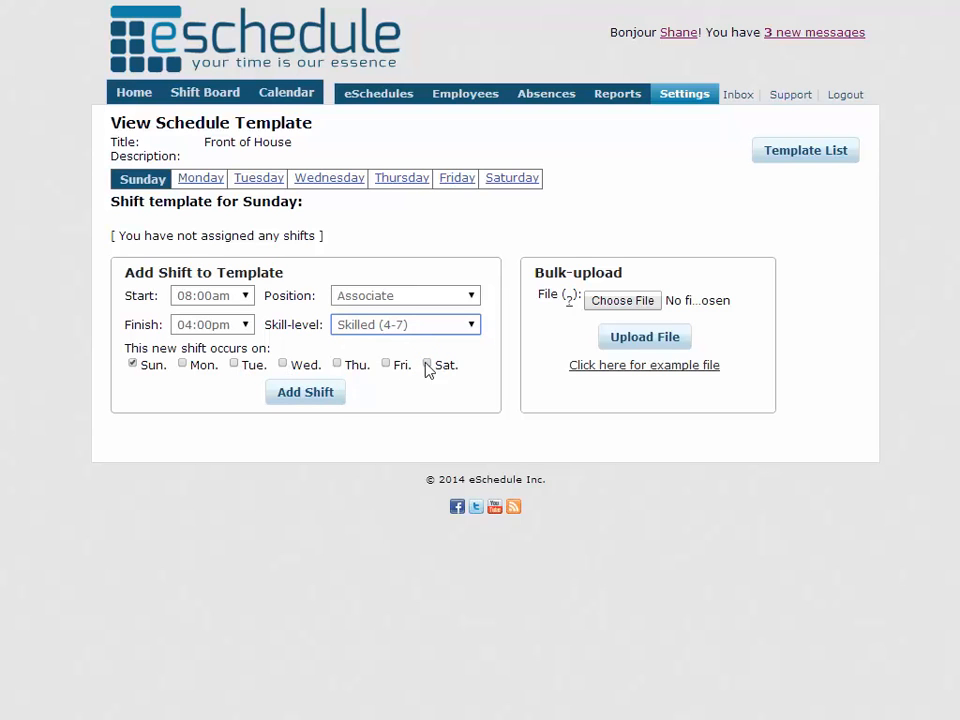
Add the shift for Saturday as well, then check the Saturday and Wednesday schedules.
{"action": "left_click", "coordinate": [305, 392]}
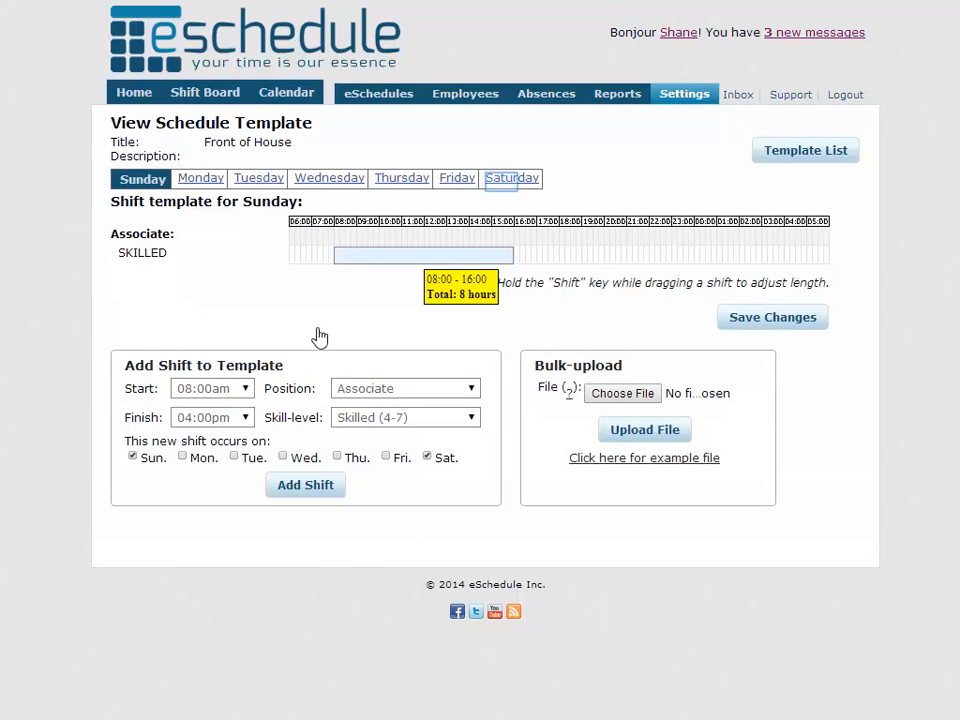
{"action": "mouse_move", "coordinate": [351, 334]}
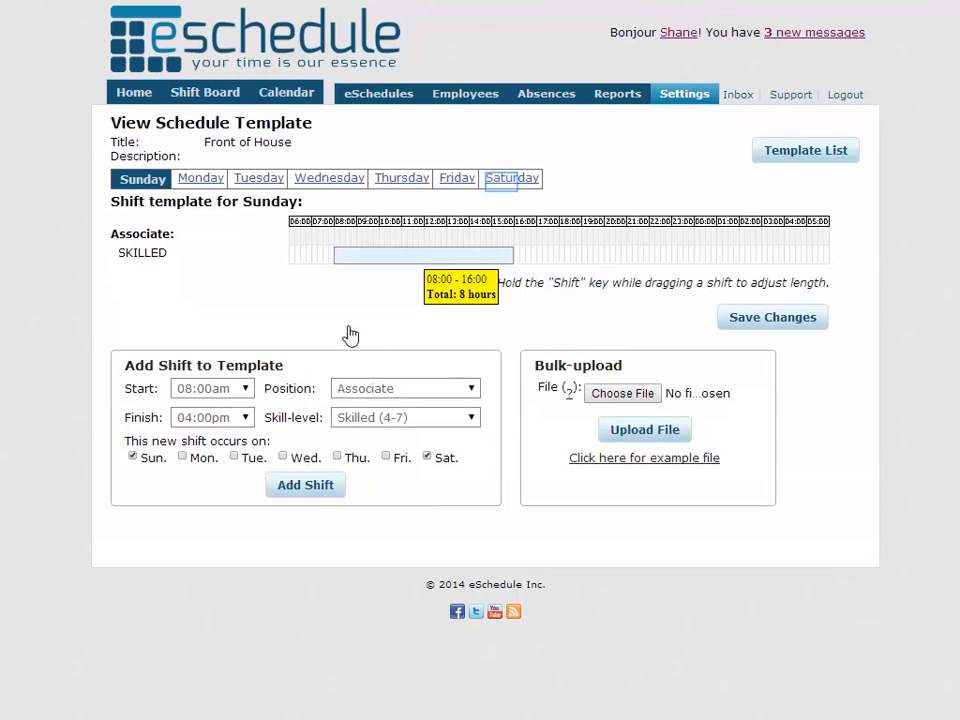
{"action": "left_click", "coordinate": [511, 178]}
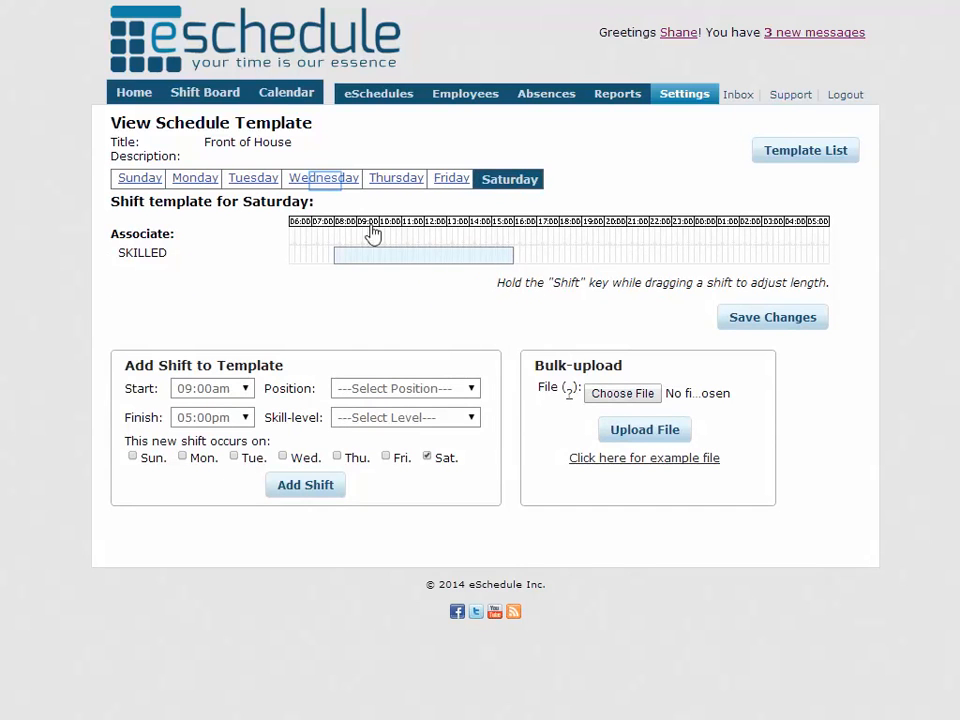
{"action": "left_click", "coordinate": [322, 178]}
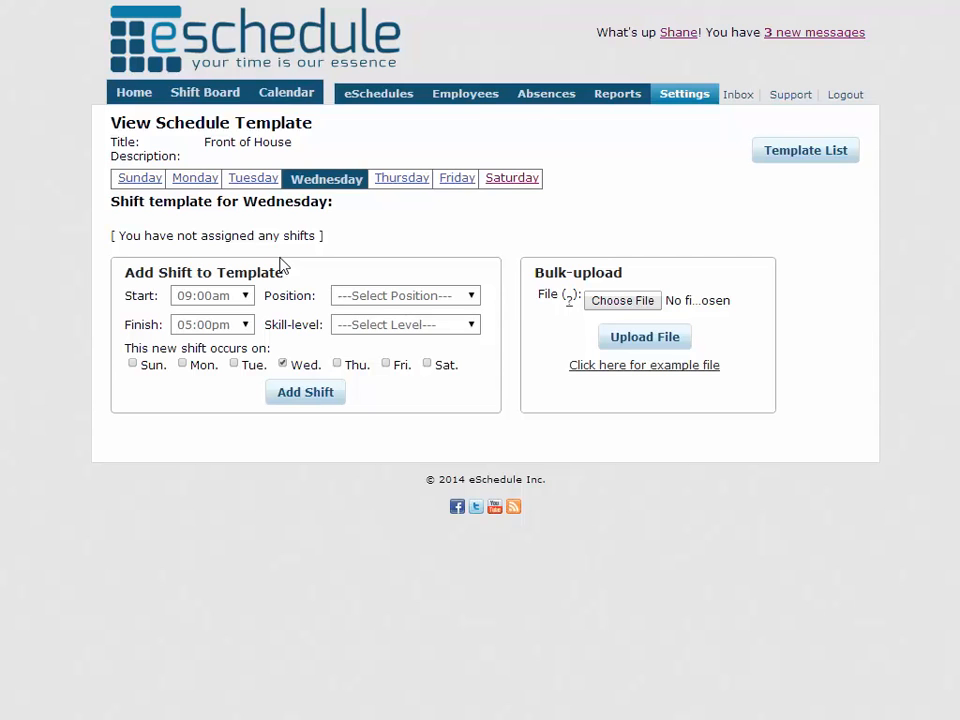
{"action": "mouse_move", "coordinate": [352, 270]}
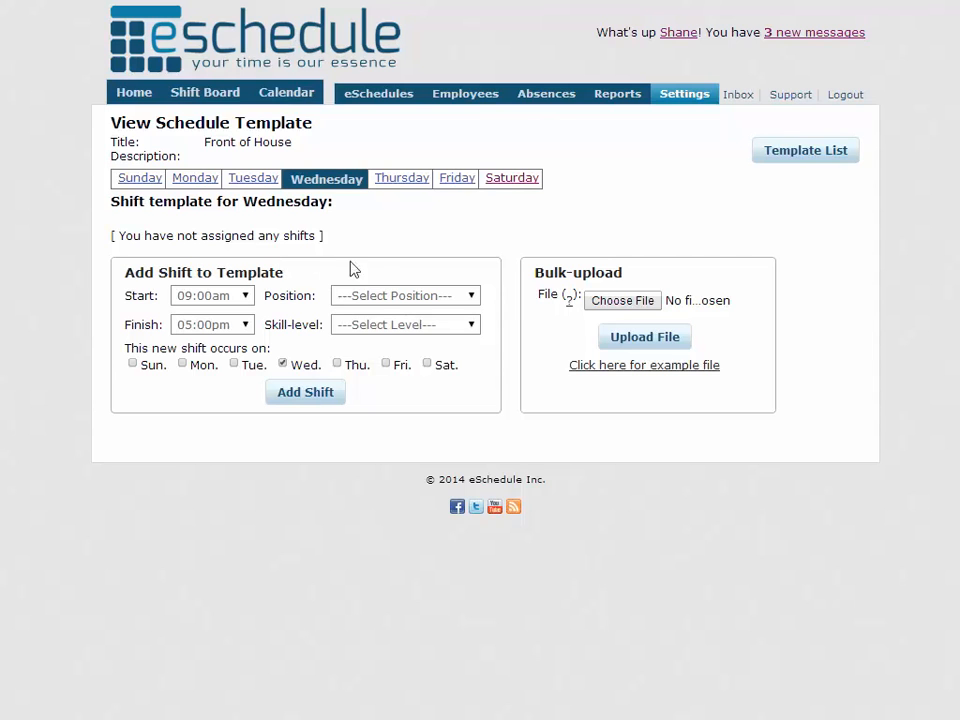